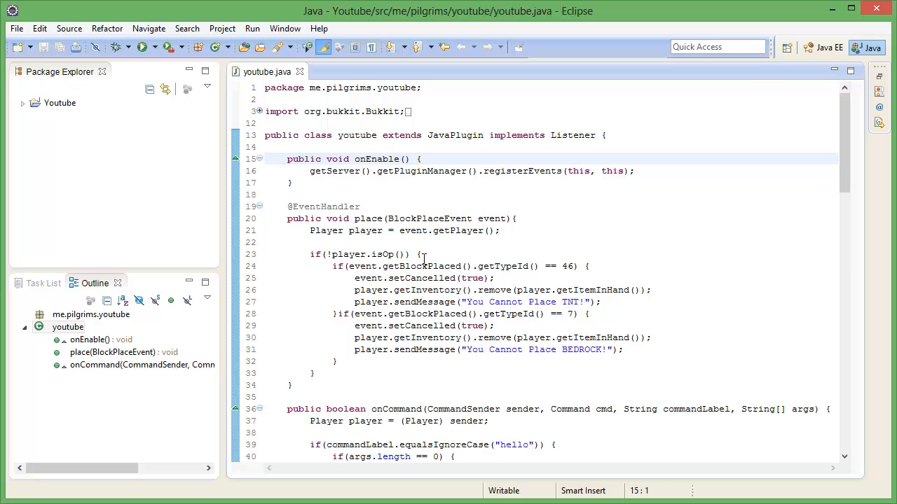
pyautogui.scroll(-3)
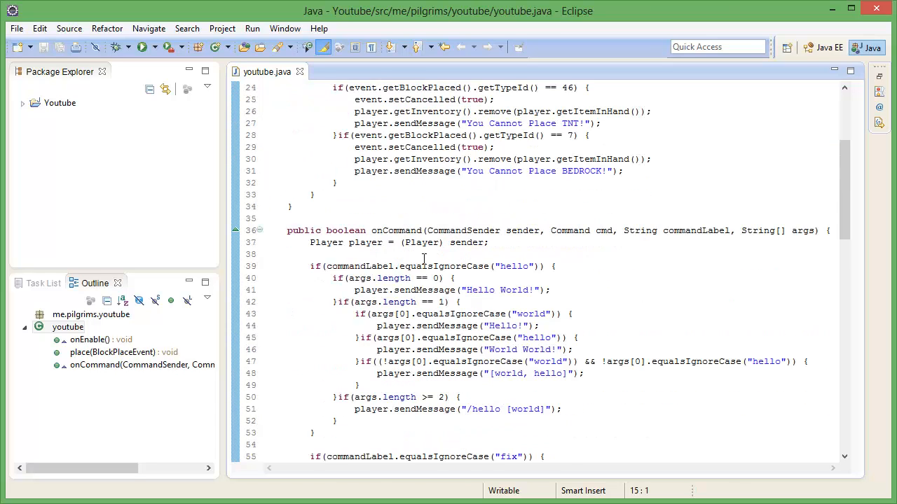
pyautogui.press('Return')
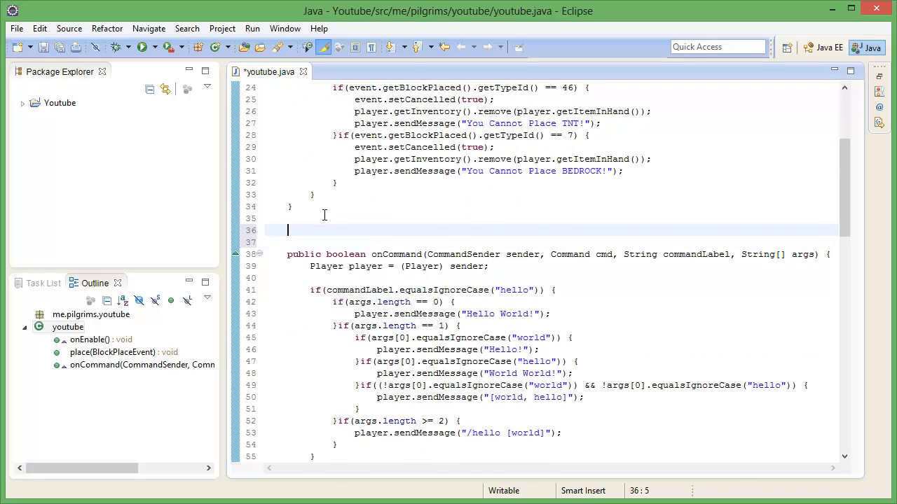
pyautogui.write('@EventHandler')
pyautogui.click(551, 243)
pyautogui.write('public voi')
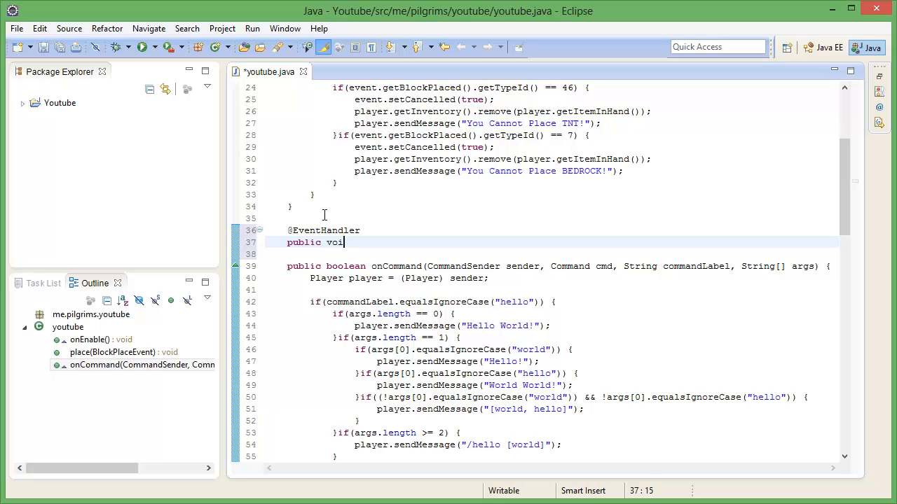
pyautogui.write('d ch')
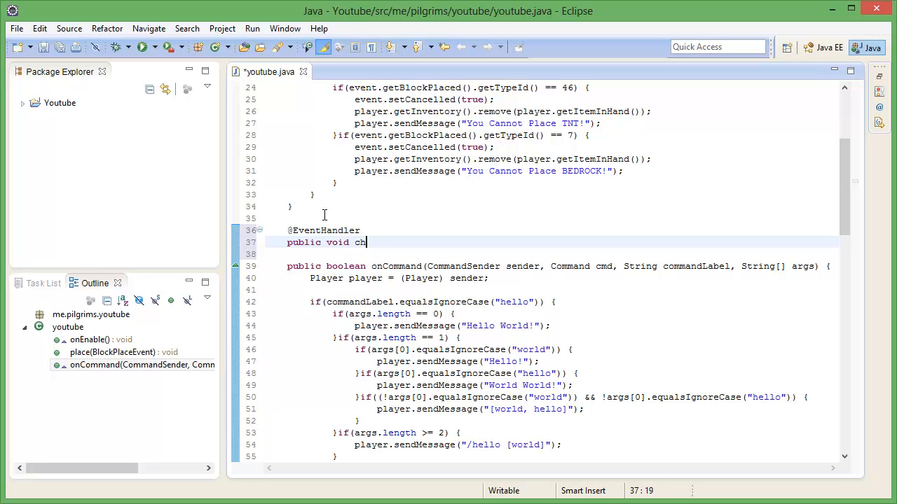
pyautogui.write('at() {')
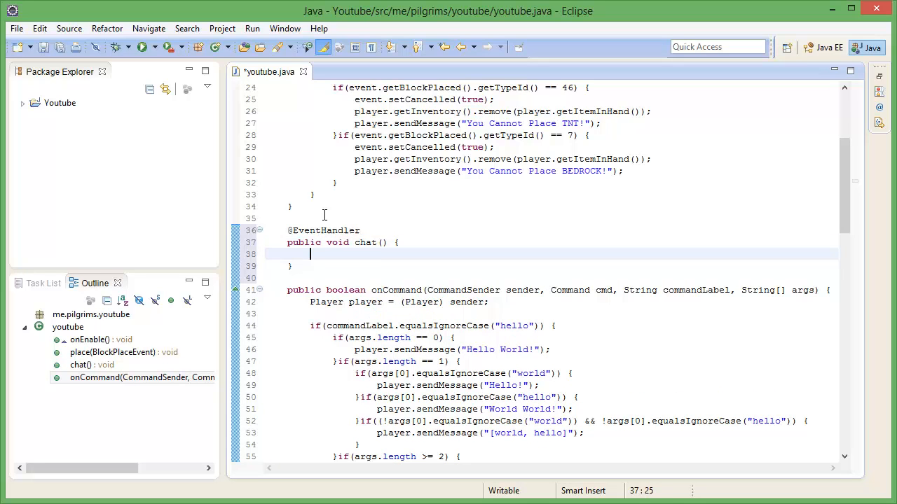
pyautogui.write('Play')
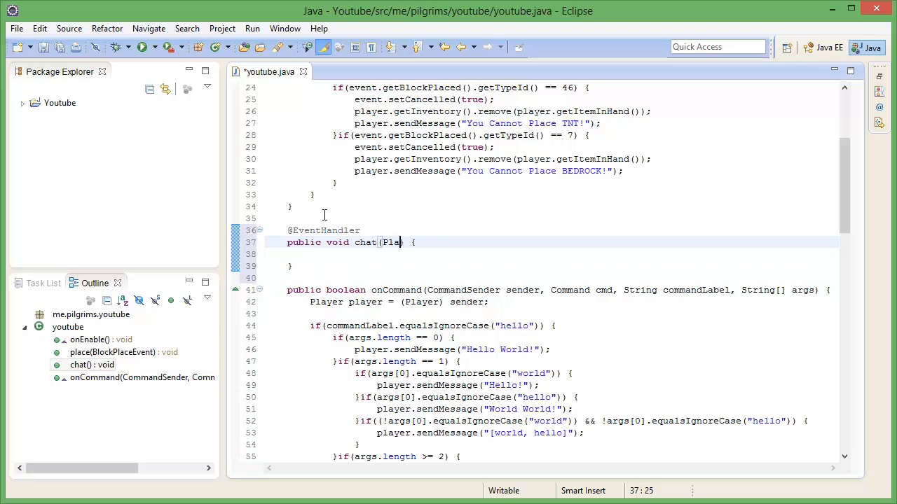
pyautogui.write('yerV')
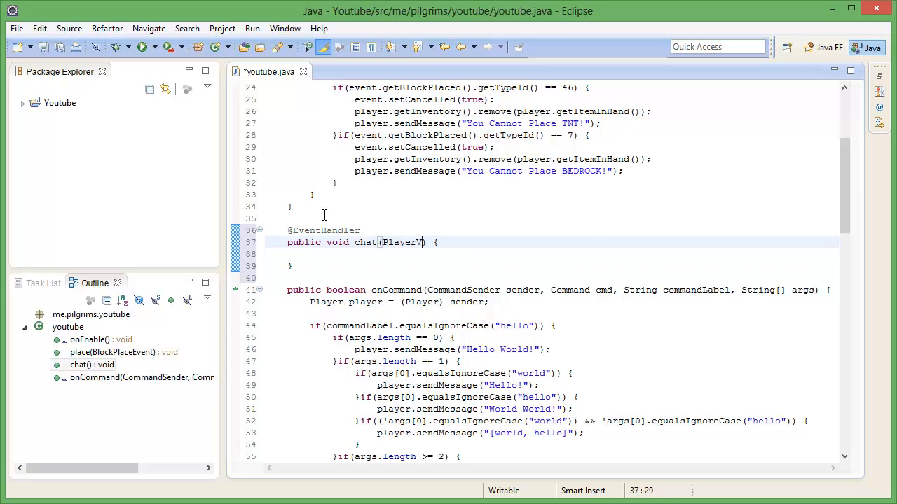
pyautogui.write('CHa')
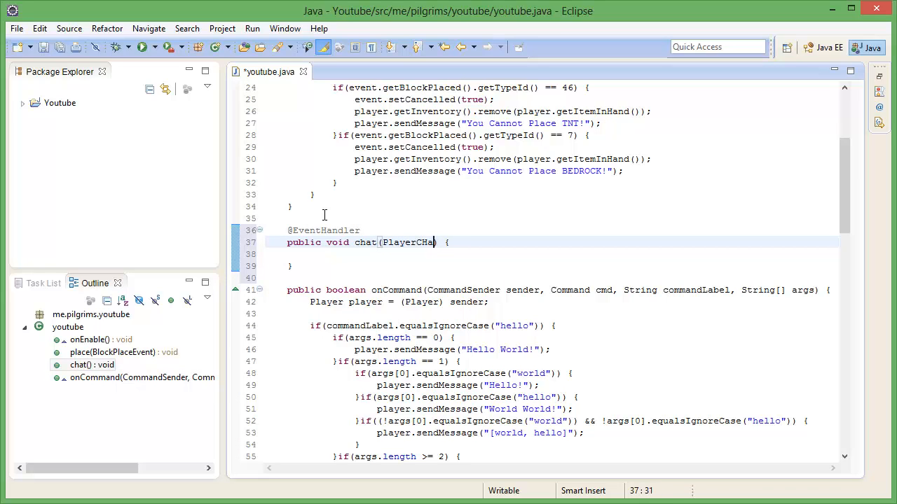
pyautogui.write('tEvent')
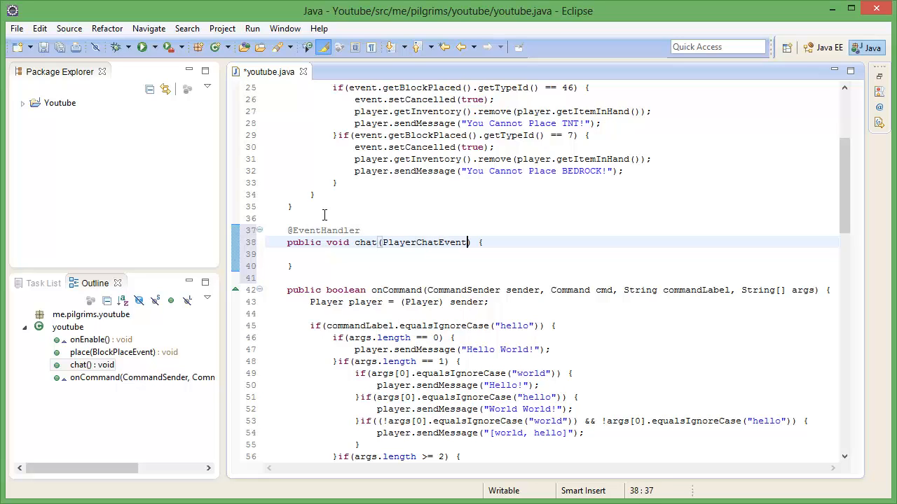
pyautogui.write('e')
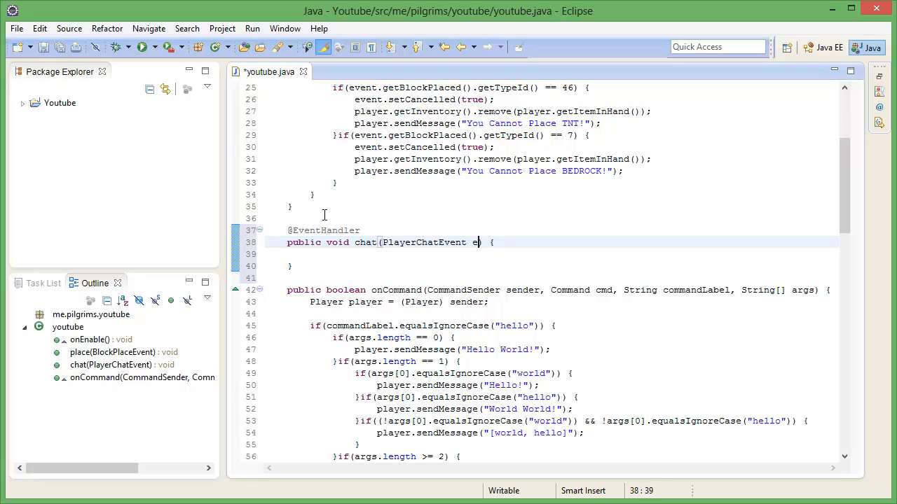
pyautogui.write('vent) {')
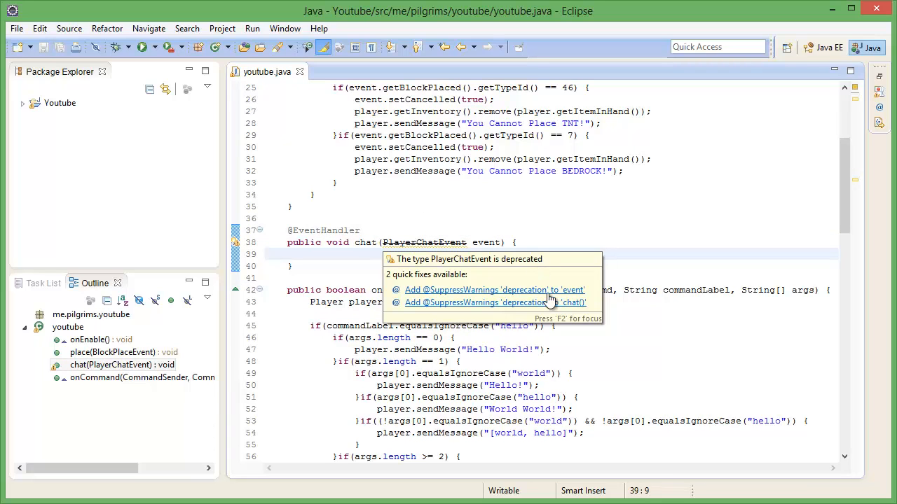
pyautogui.moveTo(490, 302)
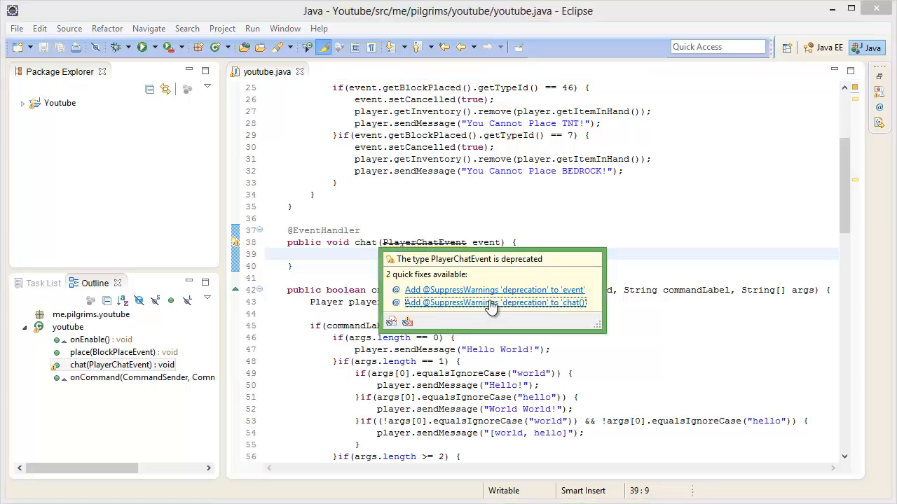
pyautogui.click(494, 302)
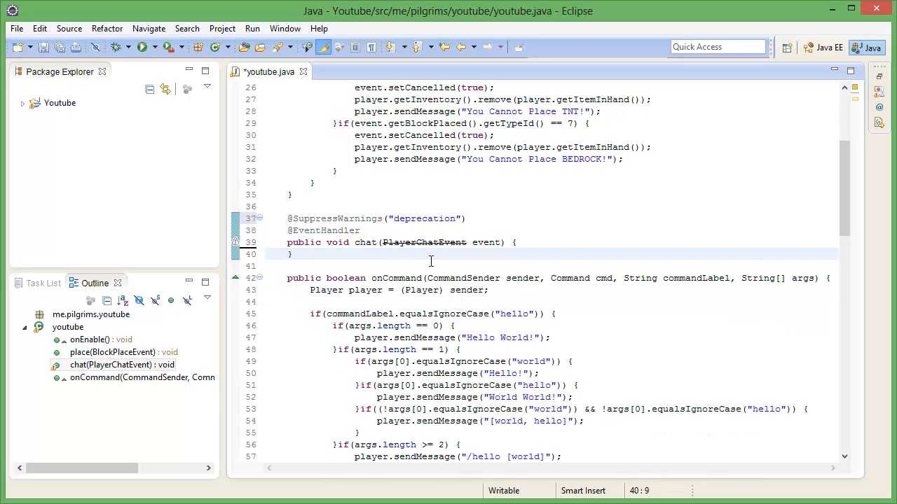
pyautogui.press('ctrl+s')
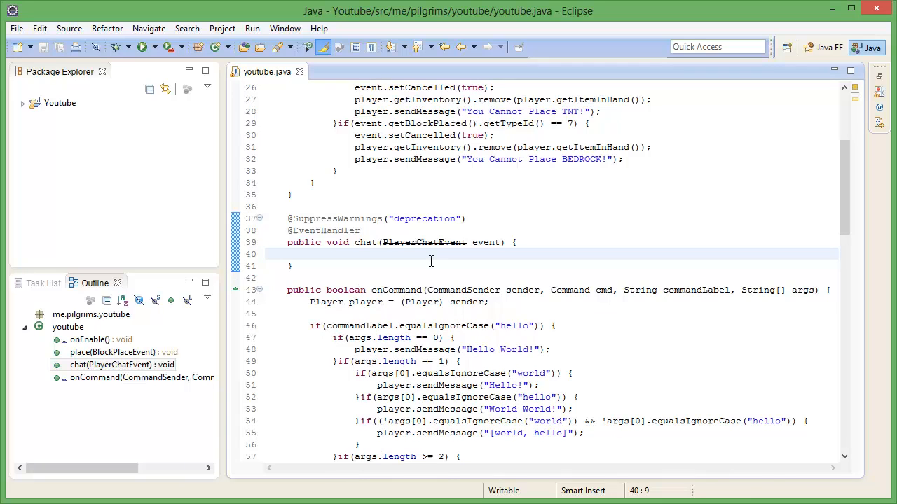
# Step: Declare Player player = event.getPlayer() and add an if checking equalsIgnoreCase("hi server")
pyautogui.write('Player player = event.getPlayer();')
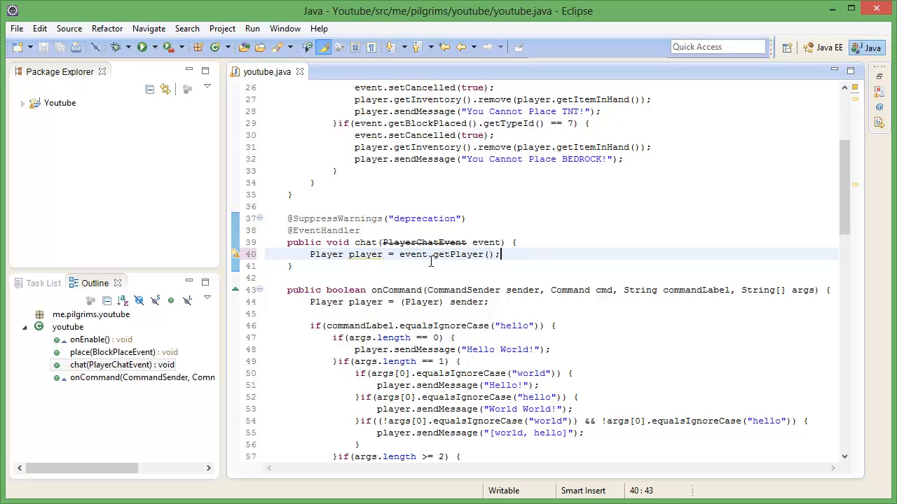
pyautogui.write('iF()')
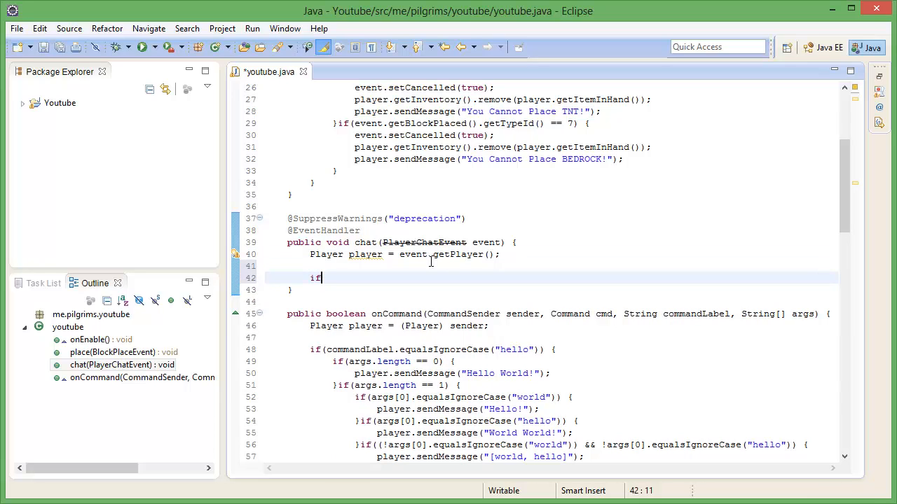
pyautogui.write('(ee)')
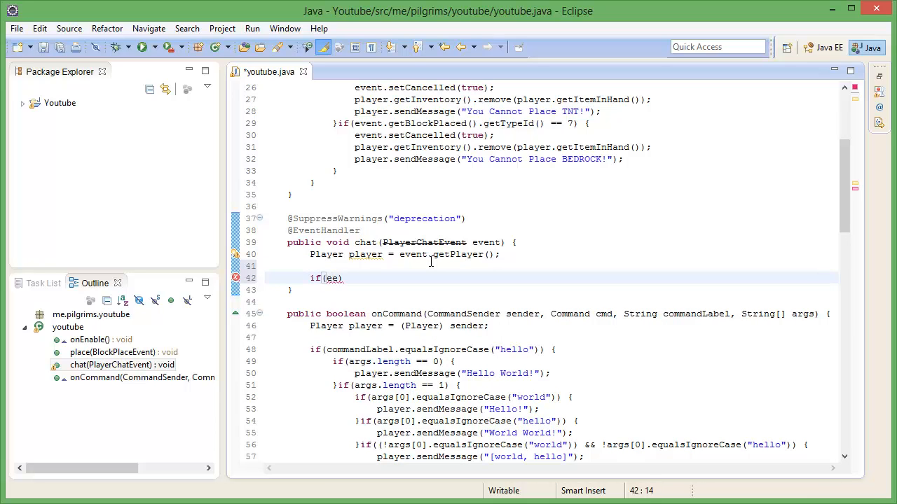
pyautogui.write('vent.getMessage(')
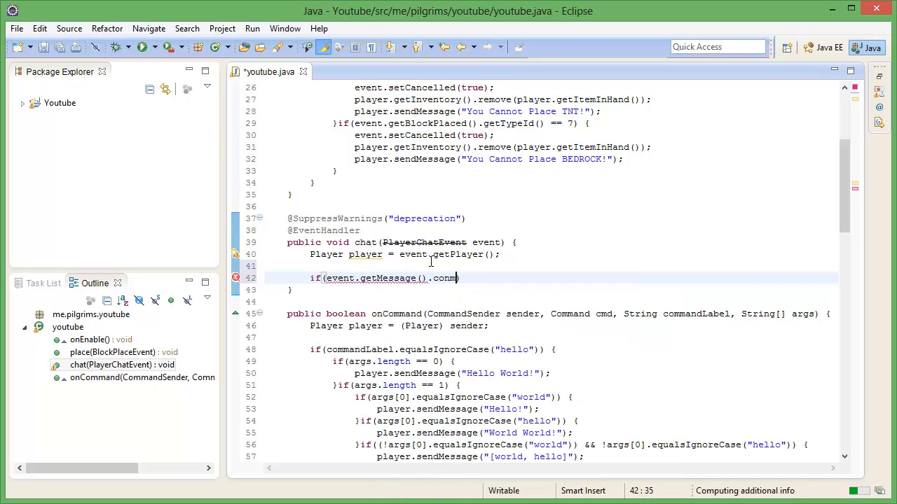
pyautogui.write('.')
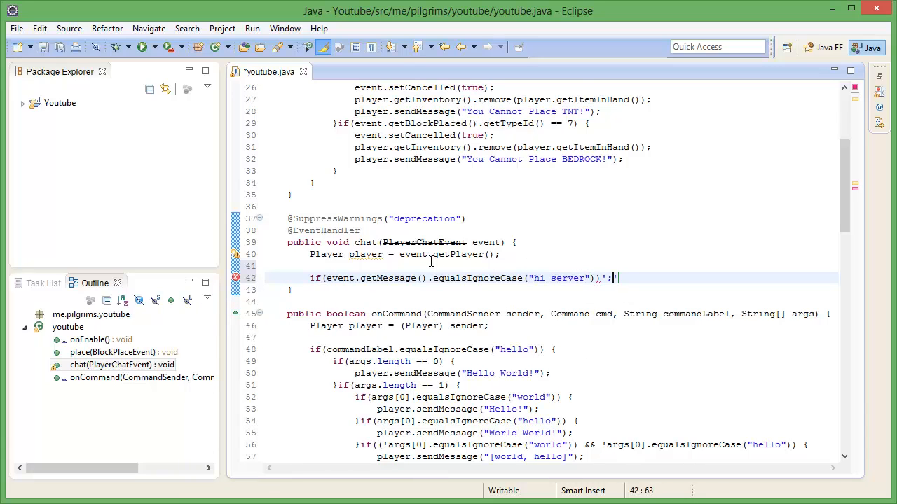
# Step: Begin a Bukkit.broadcastMessage call inside the hi server condition
pyautogui.press('BackSpace')
pyautogui.write(' {')
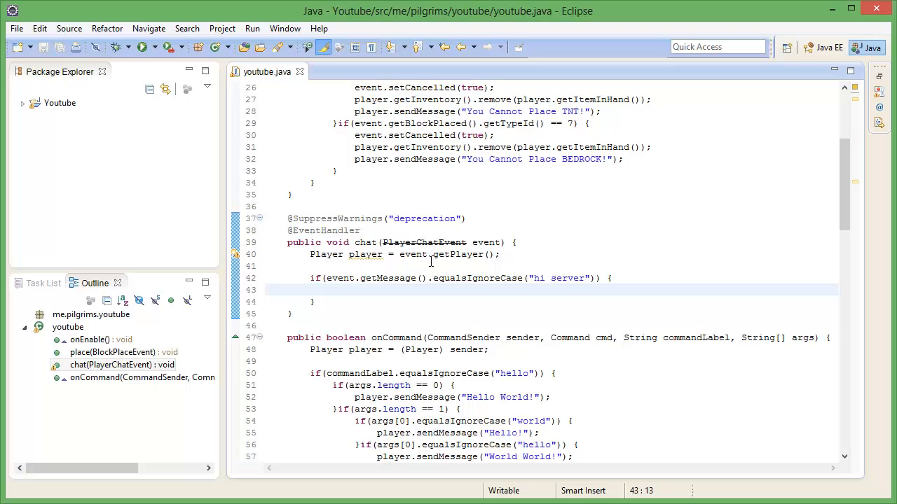
pyautogui.write('p')
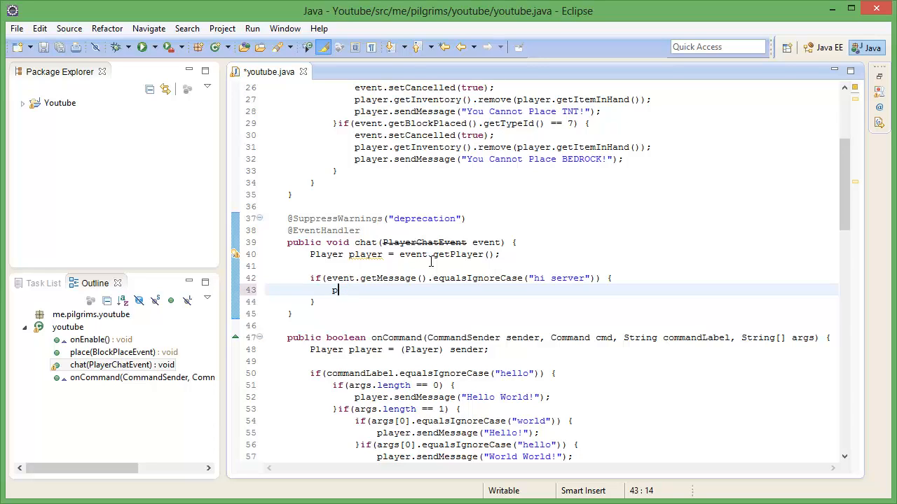
pyautogui.press('BackSpace')
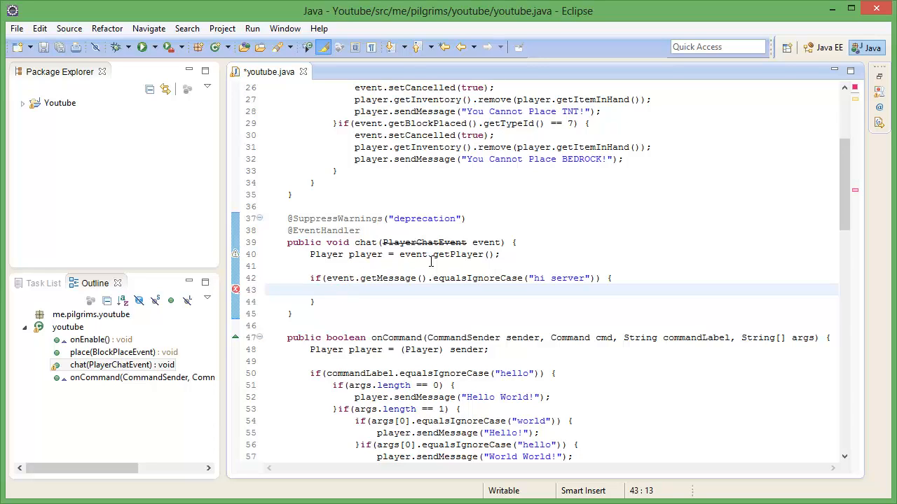
pyautogui.write('Bukkit.broadcastMessage("");')
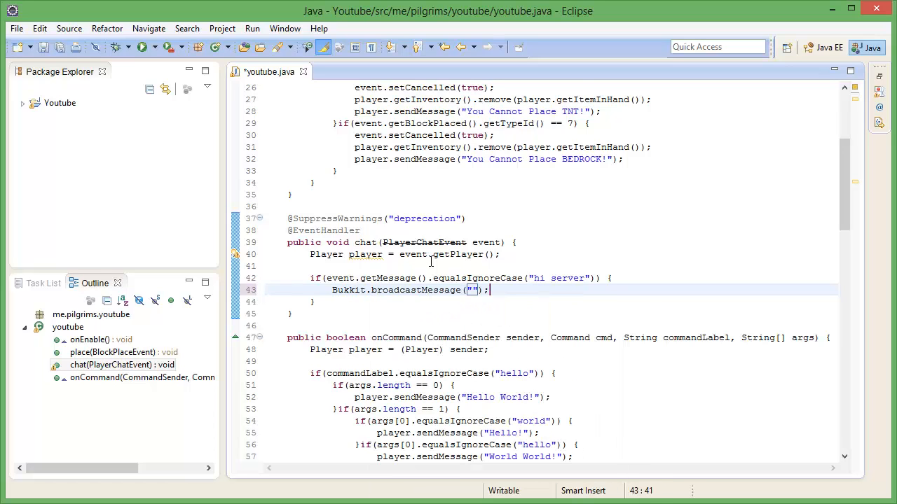
# Step: Broadcast ChatColor.LIGHT_PURPLE "[SERVER] " plus ChatColor.AQUA "Hello " and save the file
pyautogui.press('ctrl+s')
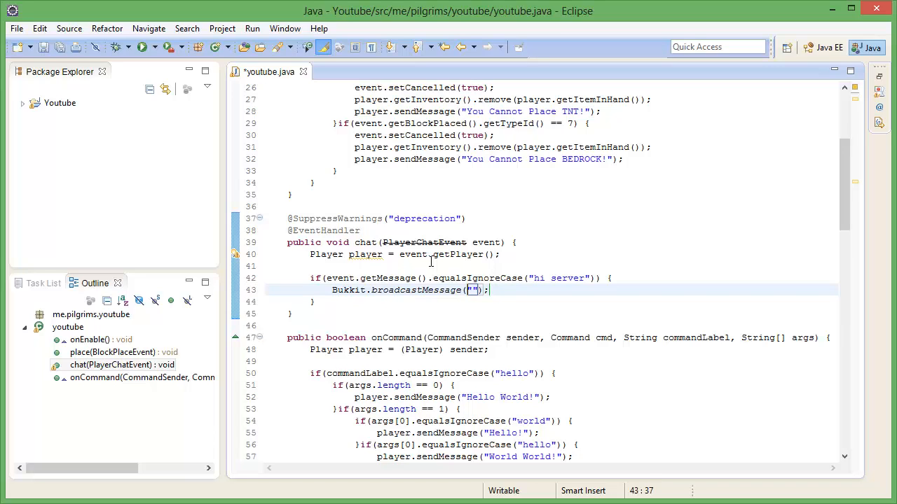
pyautogui.write('ChatColor.')
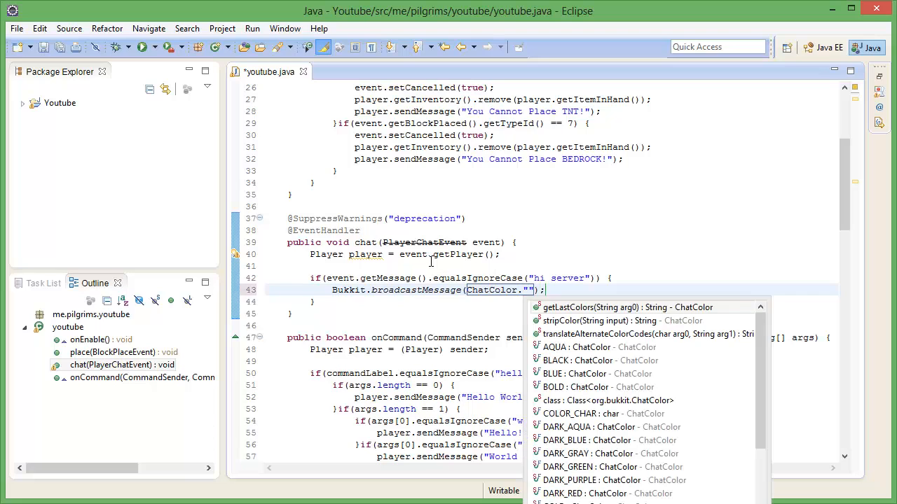
pyautogui.write('LIGHT_PURPLE +')
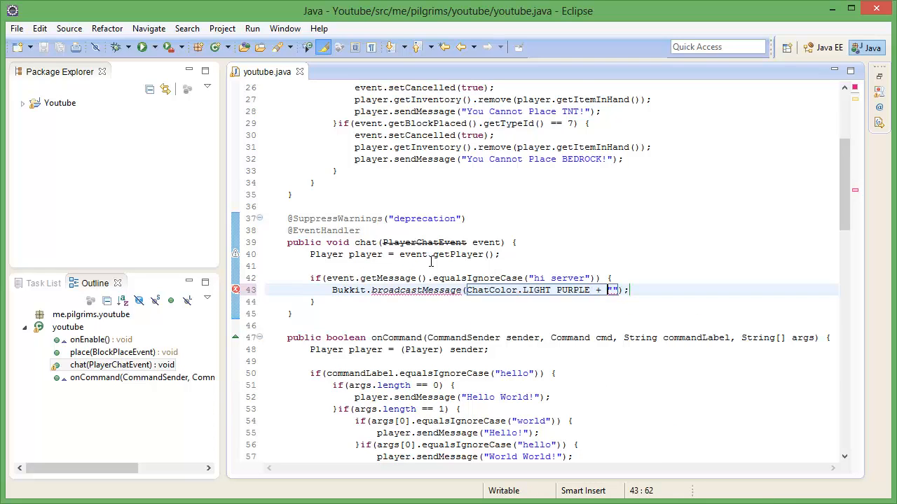
pyautogui.write('[SERVER')
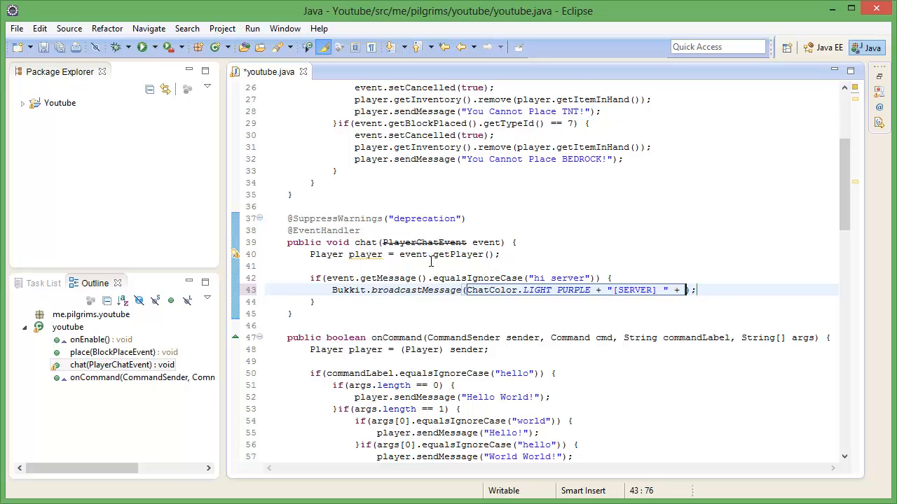
pyautogui.write('ChatColor.AQUA + "')
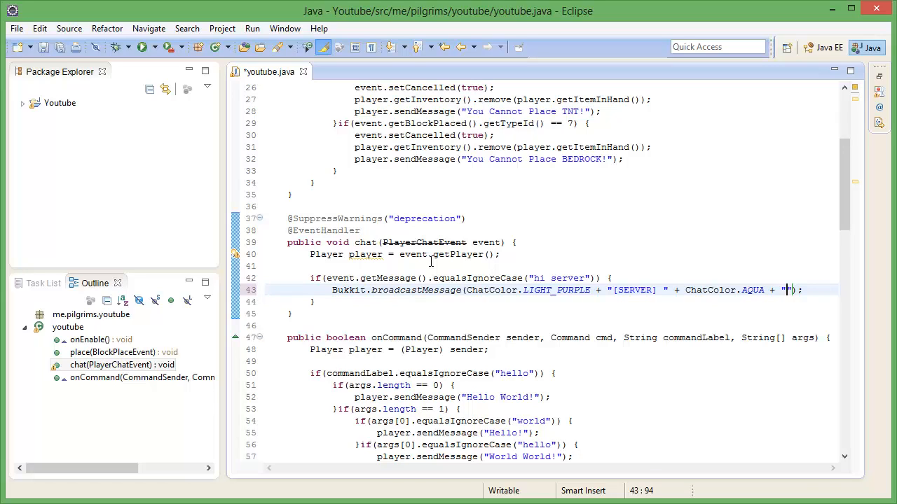
pyautogui.write('Hello')
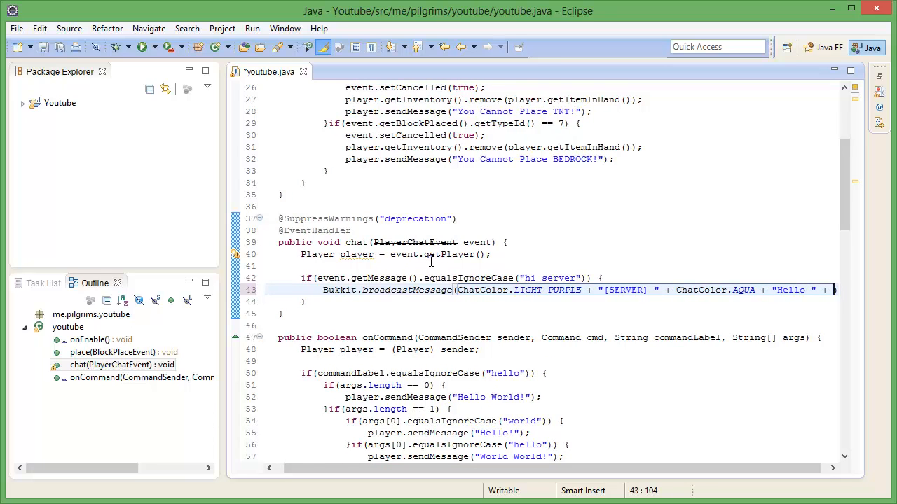
pyautogui.hscroll(3)
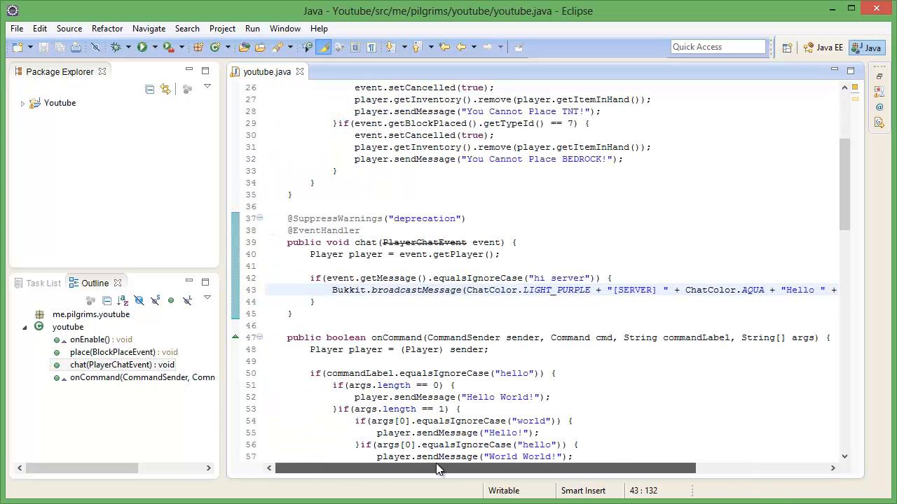
pyautogui.hscroll(-3)
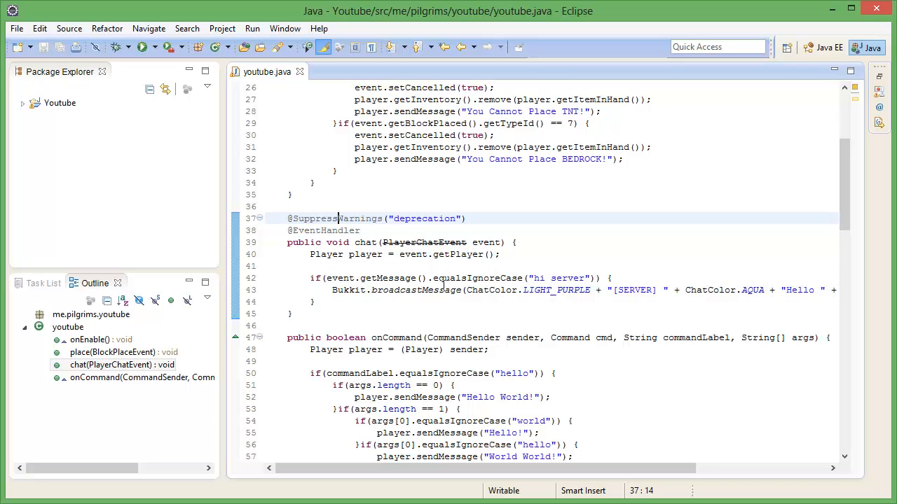
pyautogui.moveTo(585, 267)
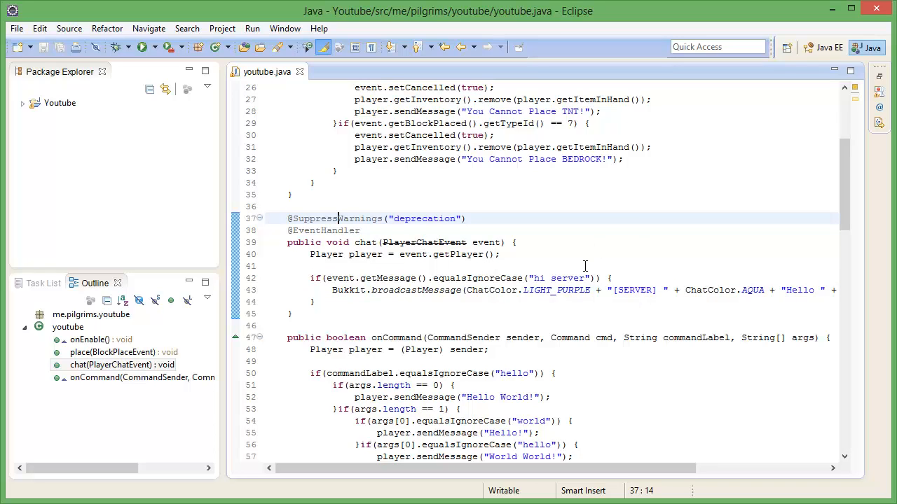
pyautogui.moveTo(530, 275)
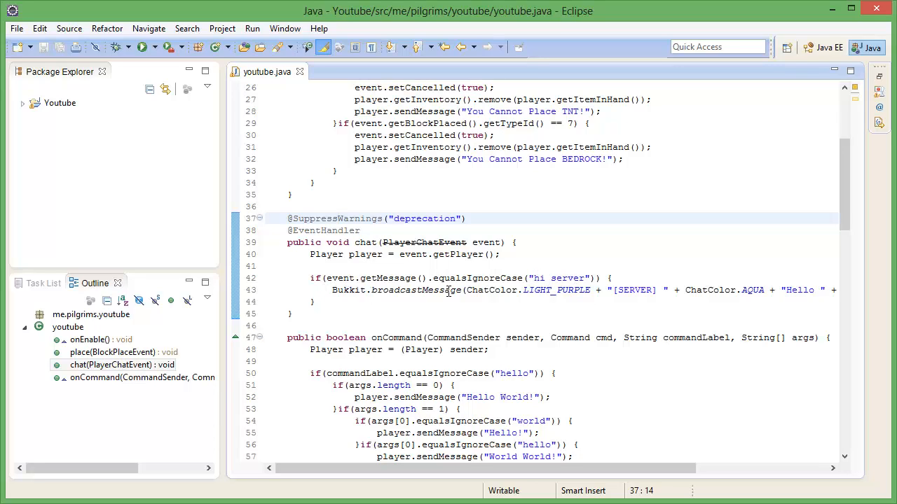
pyautogui.moveTo(636, 480)
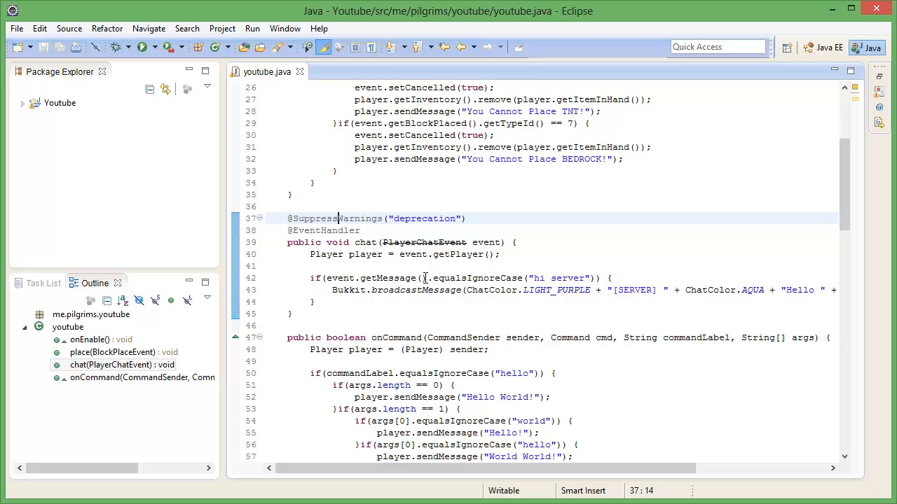
# Step: Expand the Youtube project in Package Explorer and open plugin.yml
pyautogui.click(310, 266)
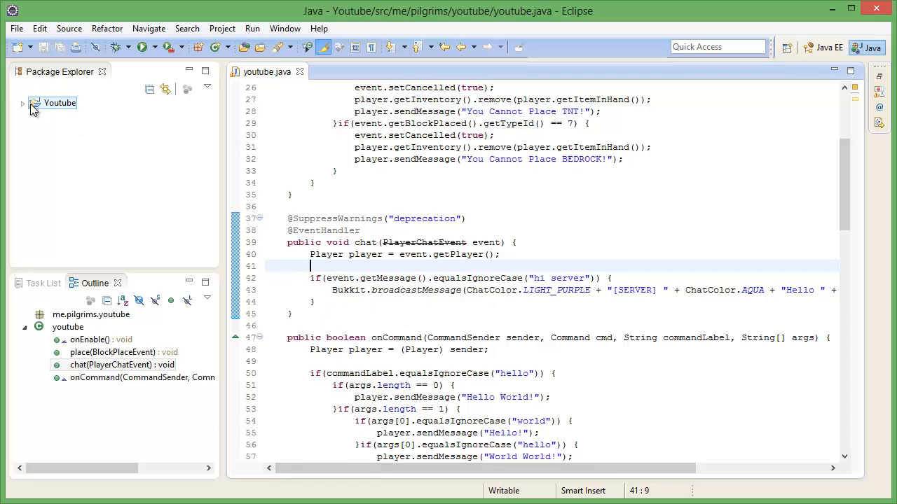
pyautogui.click(23, 103)
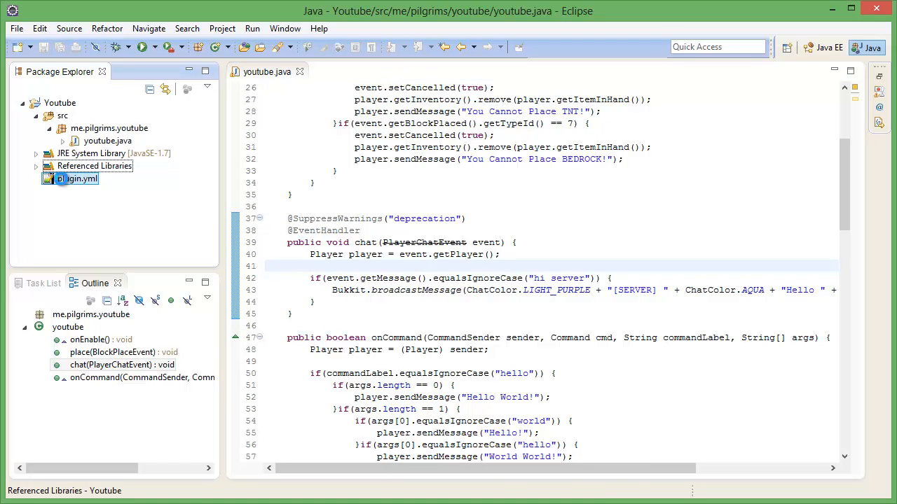
pyautogui.doubleClick(77, 179)
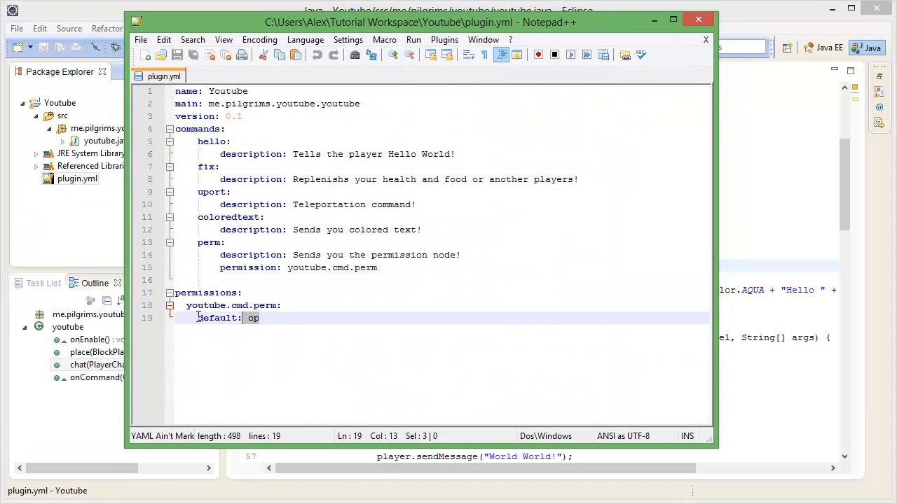
# Step: Review plugin.yml's commands and the youtube.cmd.perm permission set to op
pyautogui.click(278, 318)
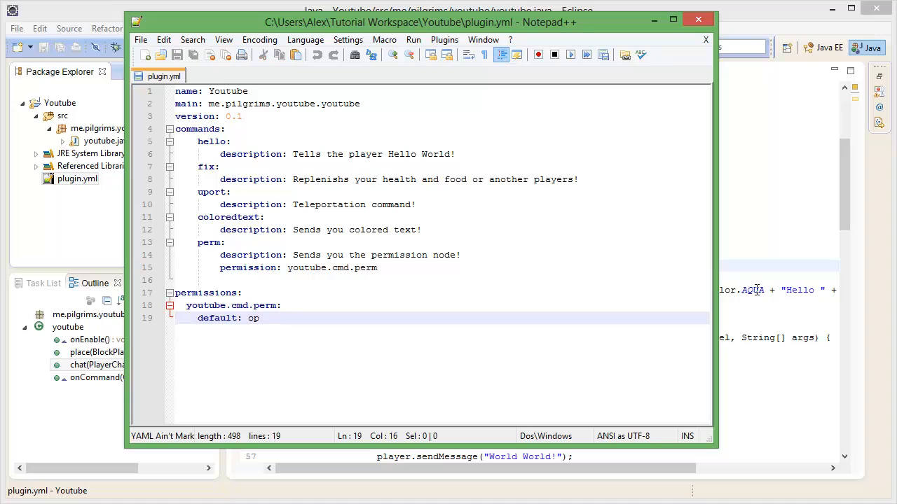
pyautogui.moveTo(707, 308)
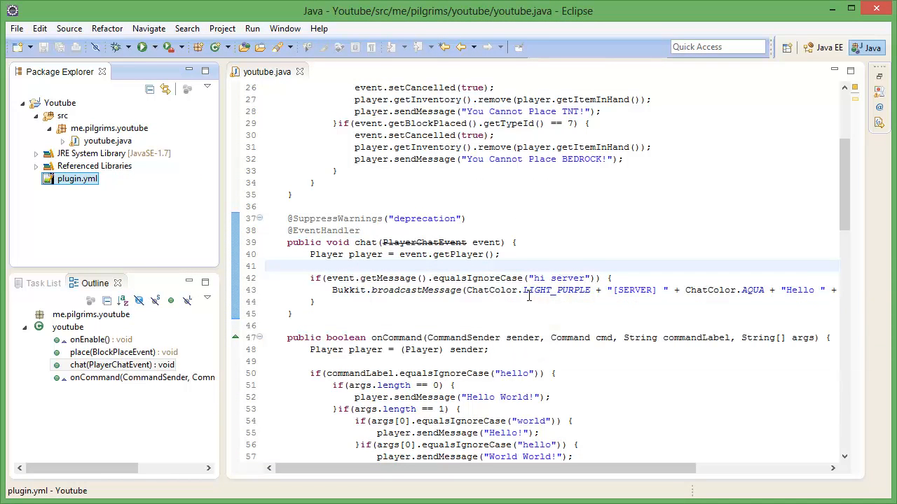
pyautogui.moveTo(798, 326)
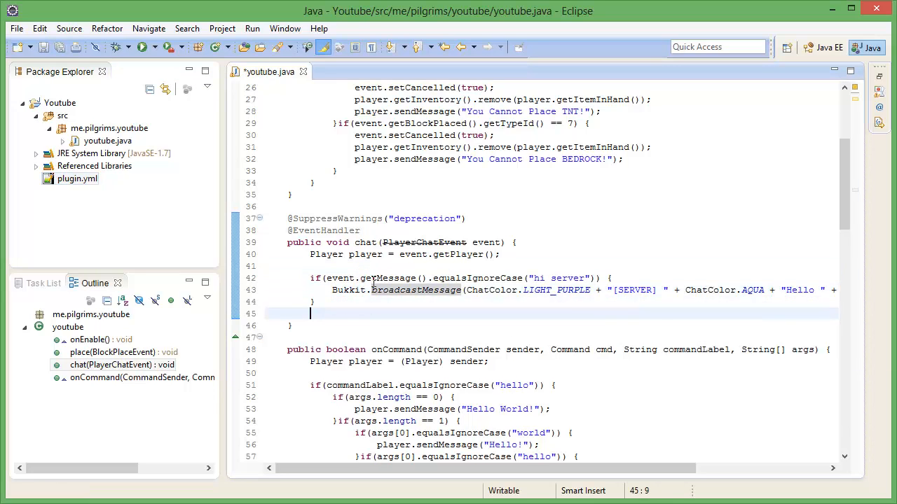
# Step: Add a "goodbye server" check broadcasting a light-purple [SERVER] tag and aqua Goodbye, then save
pyautogui.write('if(event')
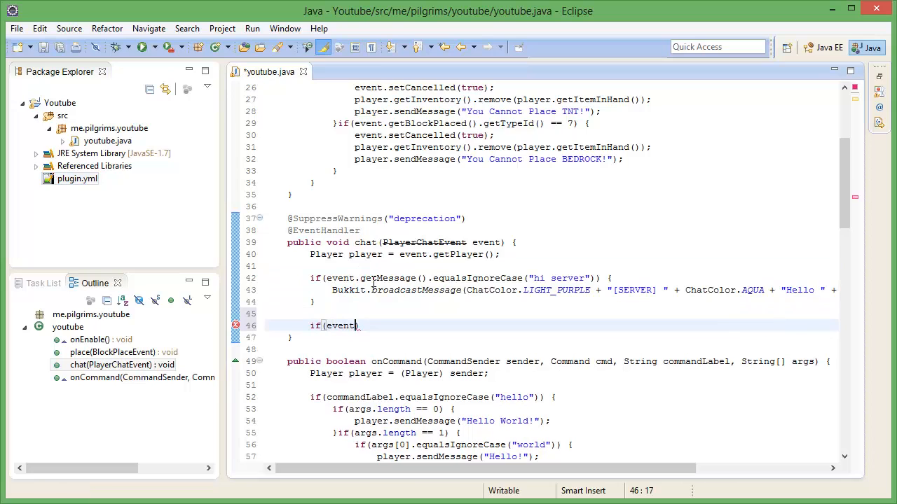
pyautogui.write('.getMessage())')
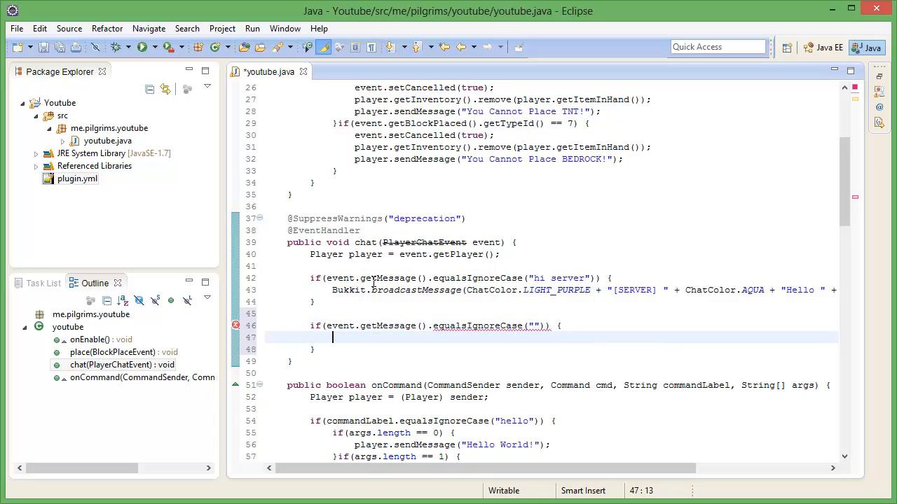
pyautogui.press('ctrl+s')
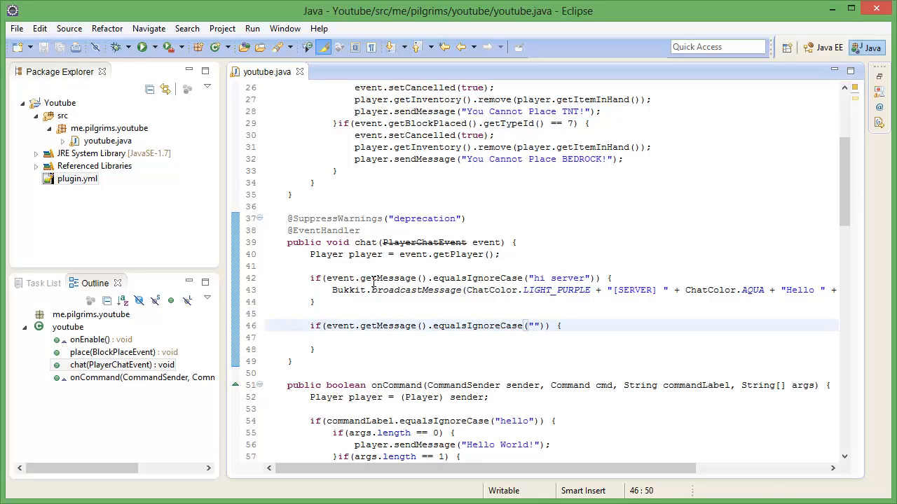
pyautogui.write('hi')
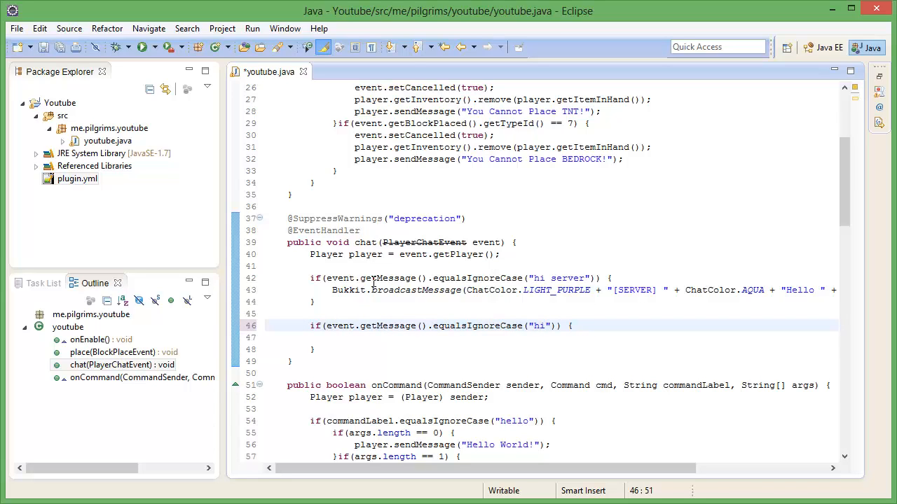
pyautogui.press('BackSpace')
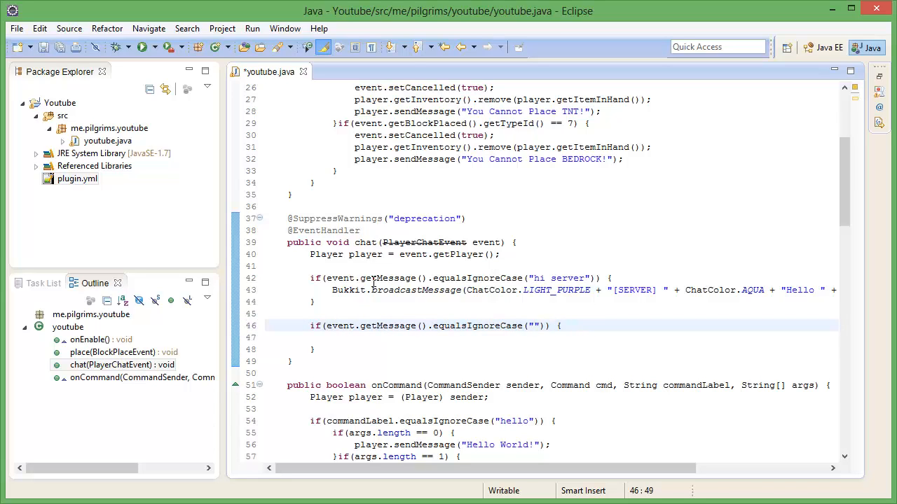
pyautogui.write('goodbye sevrer')
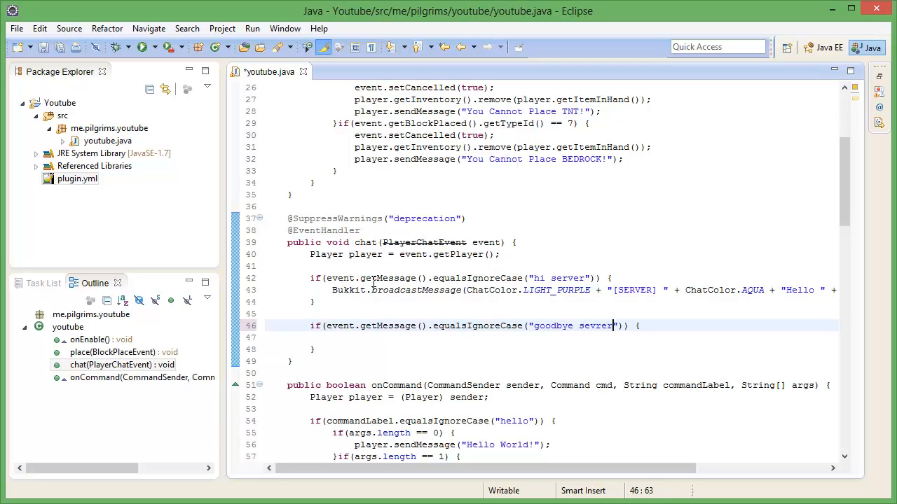
pyautogui.press('BackSpace')
pyautogui.write('Bukkit.broadcastMessage(ChatColor.LIGHT_PURPLE + "[SERVER] " + ChatColor.AQUA + "Goodbye "')
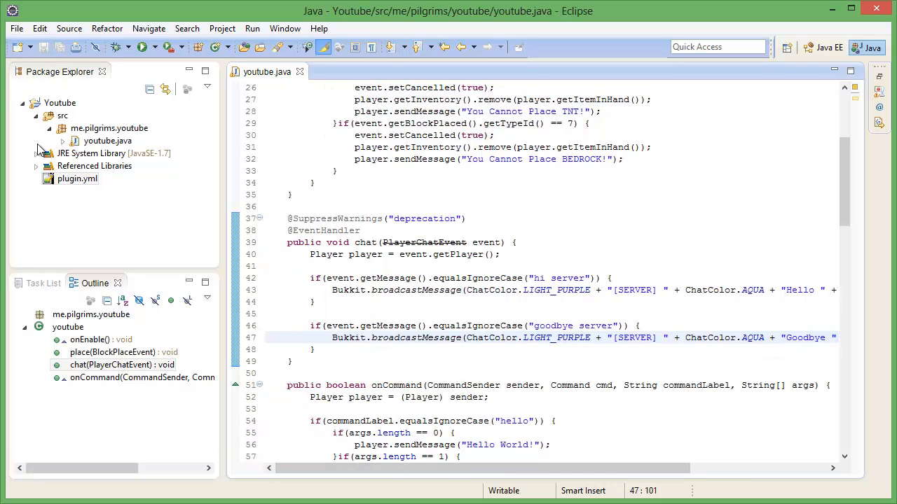
pyautogui.click(60, 102)
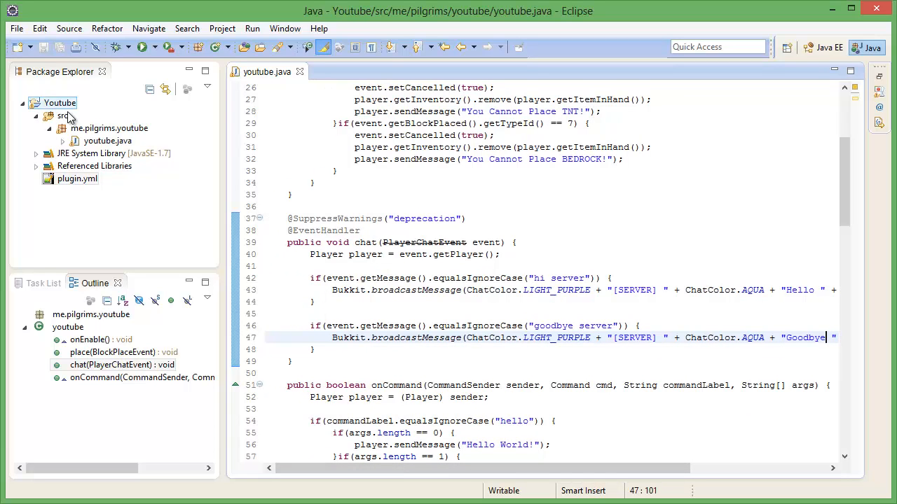
pyautogui.rightClick(59, 102)
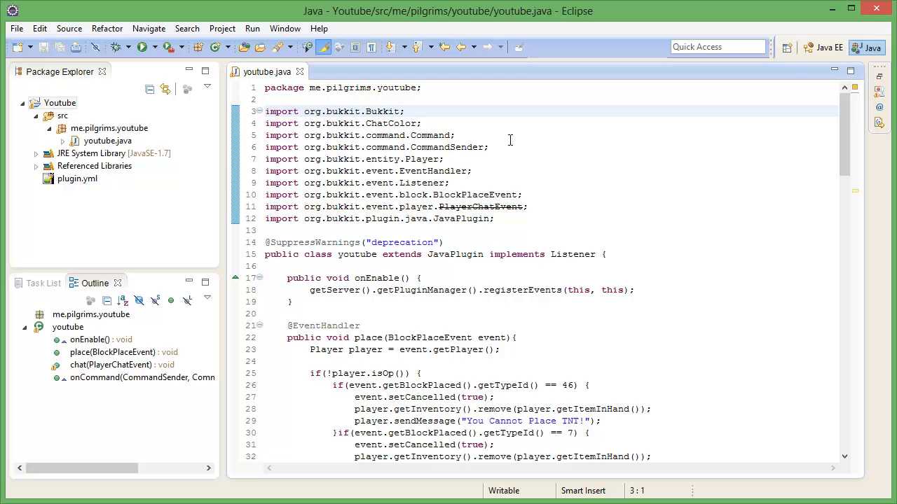
pyautogui.scroll(-3)
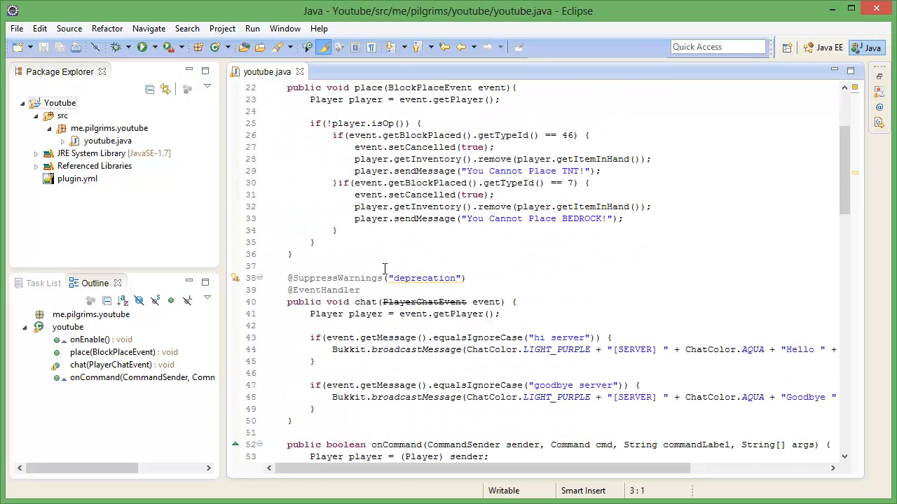
pyautogui.scroll(-3)
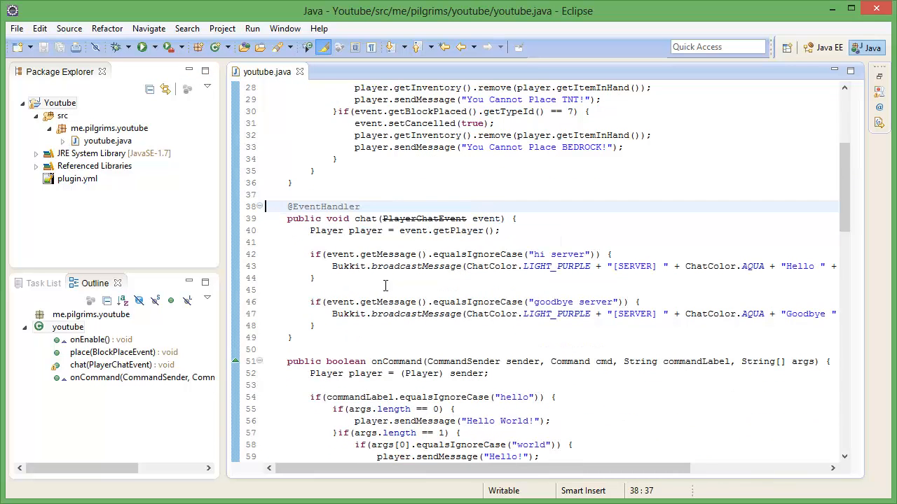
pyautogui.click(59, 103)
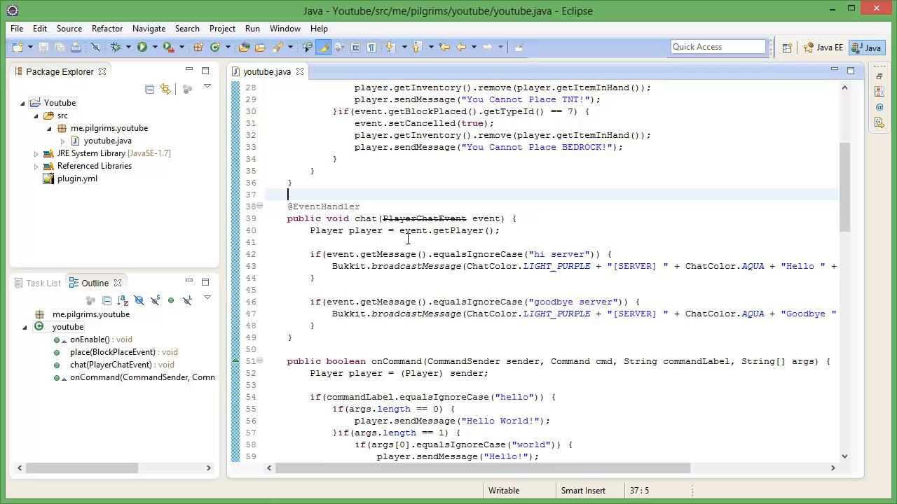
pyautogui.click(382, 290)
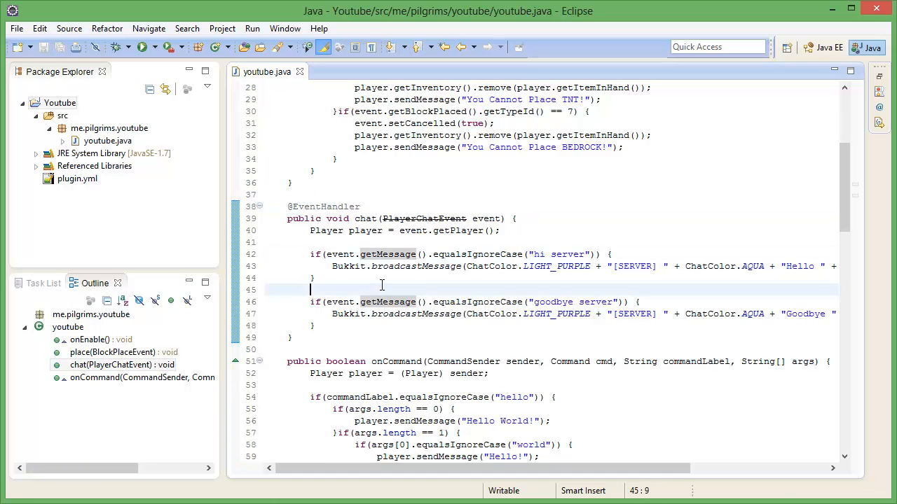
pyautogui.write('event')
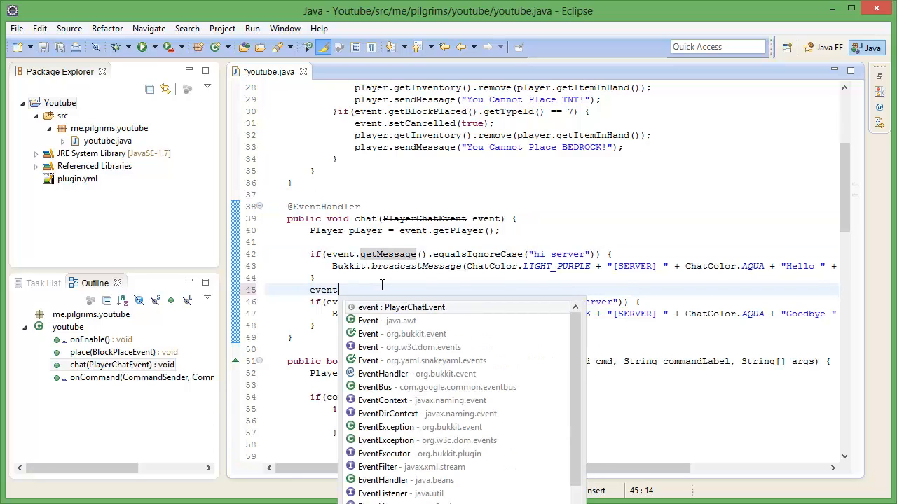
pyautogui.write('.getMs')
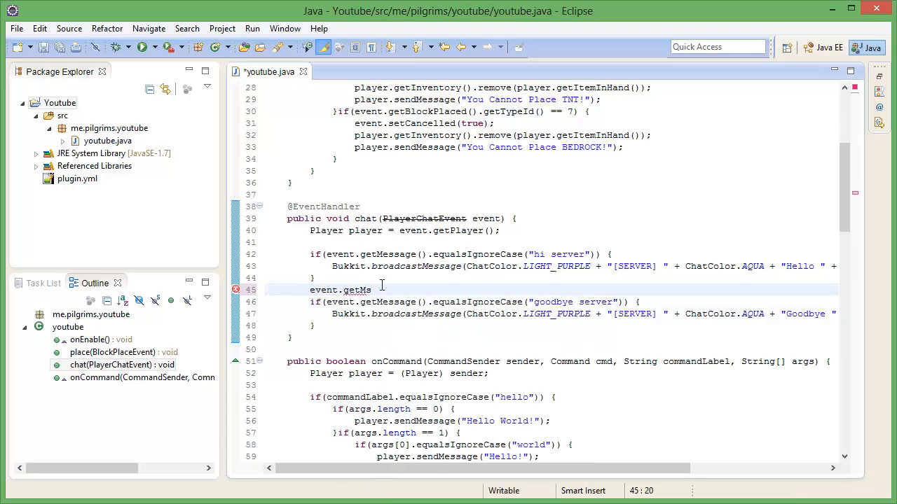
pyautogui.press('BackSpace')
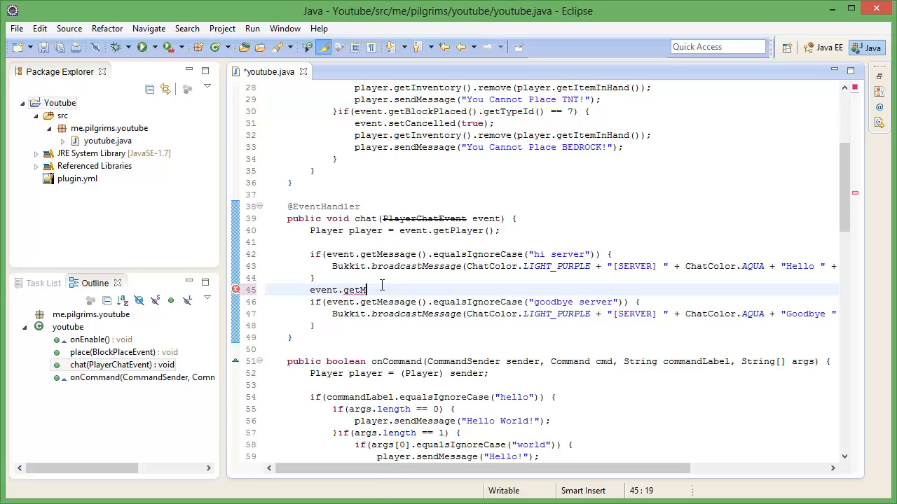
pyautogui.write('essage()')
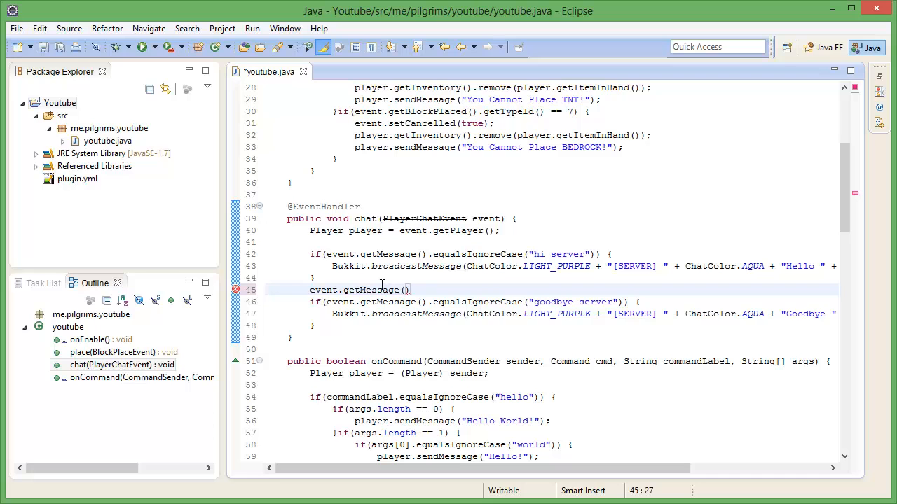
pyautogui.write('s')
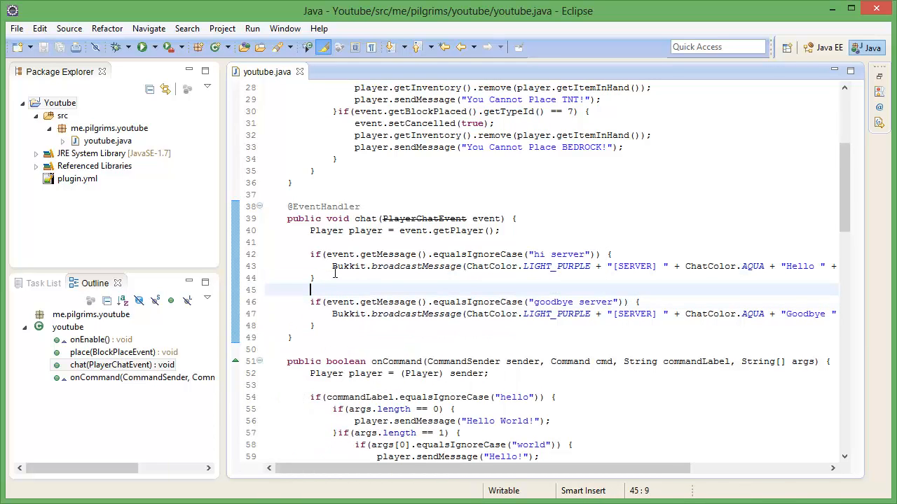
# Step: Export the project as a JAR file, writing Youtube.jar to the Plugins folder
pyautogui.scroll(3)
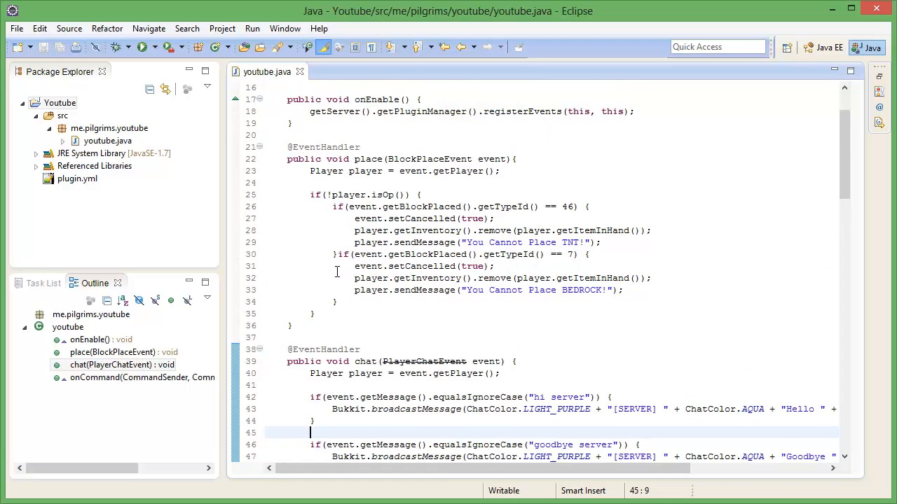
pyautogui.scroll(-3)
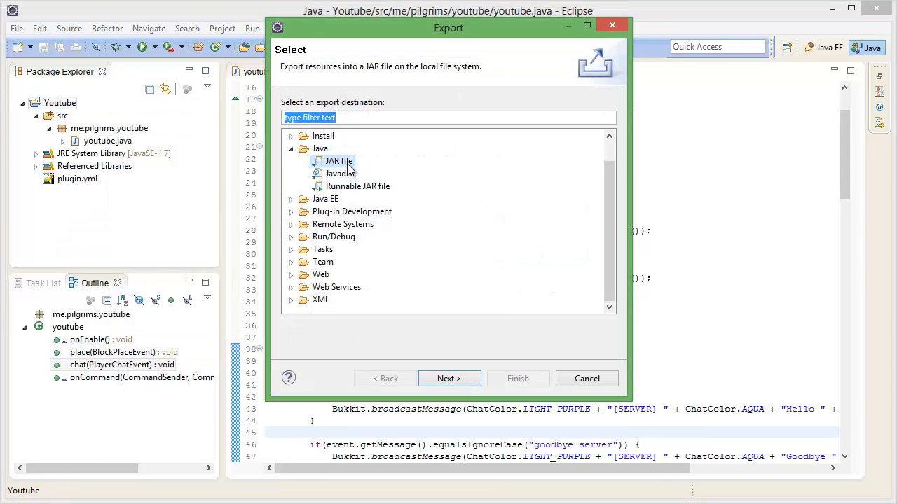
pyautogui.click(449, 378)
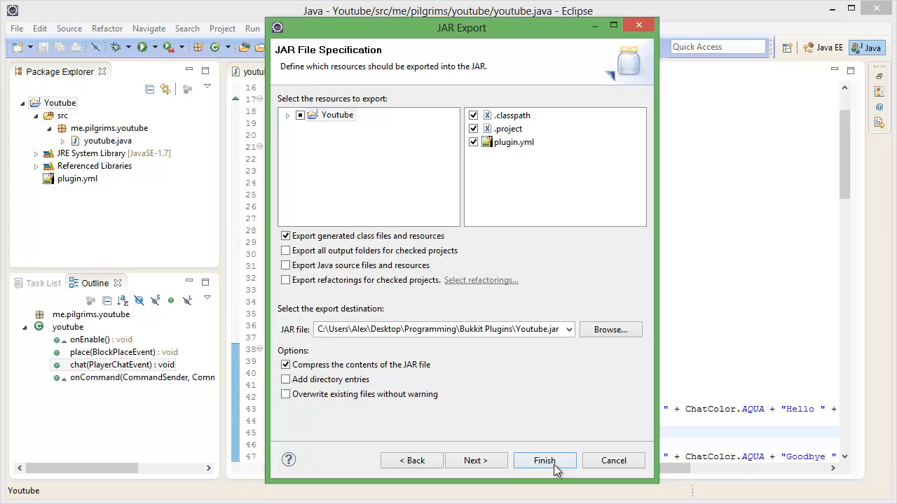
pyautogui.click(544, 461)
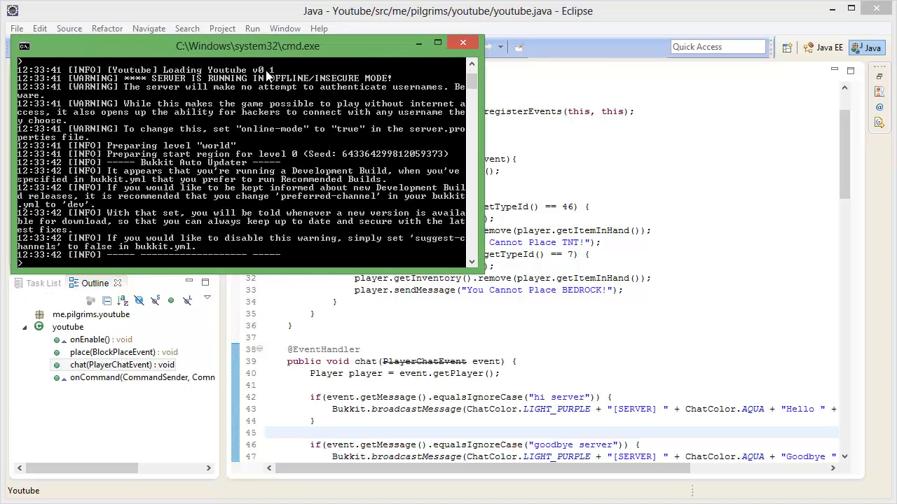
# Step: Watch the server console log load the Youtube v0.1 plugin
pyautogui.scroll(-3)
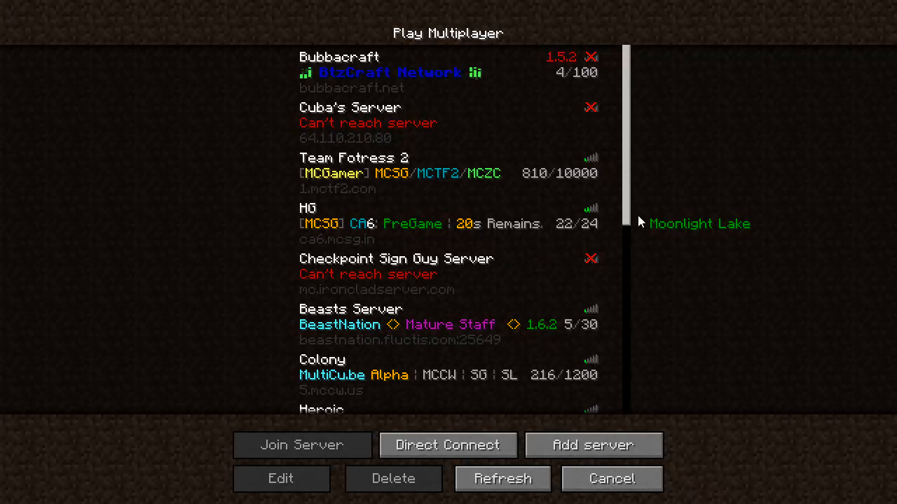
# Step: On the local server, send 'hi server' and 'goodbye server' in chat to get Hello and Goodbye replies
pyautogui.scroll(-3)
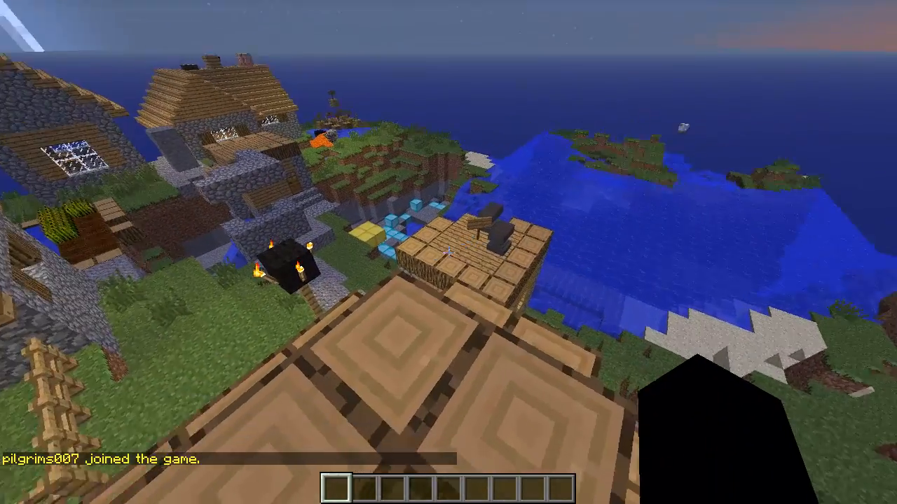
pyautogui.press('t')
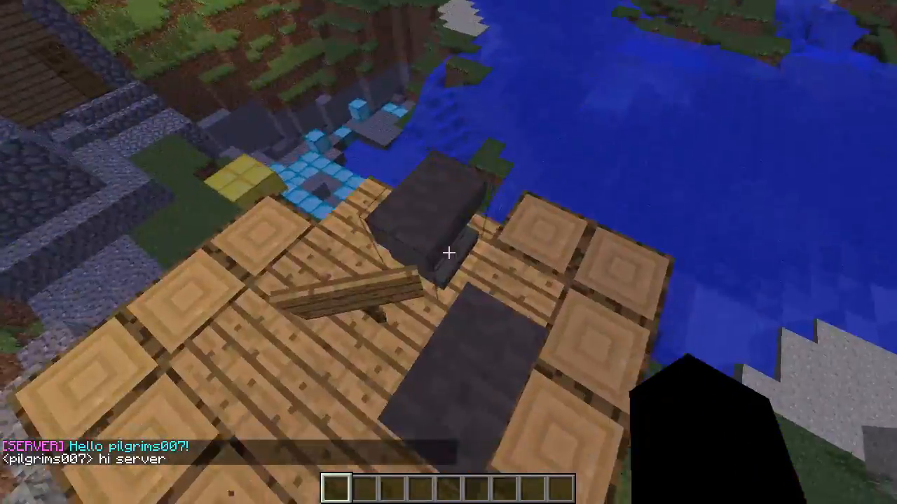
pyautogui.moveTo(448, 252)
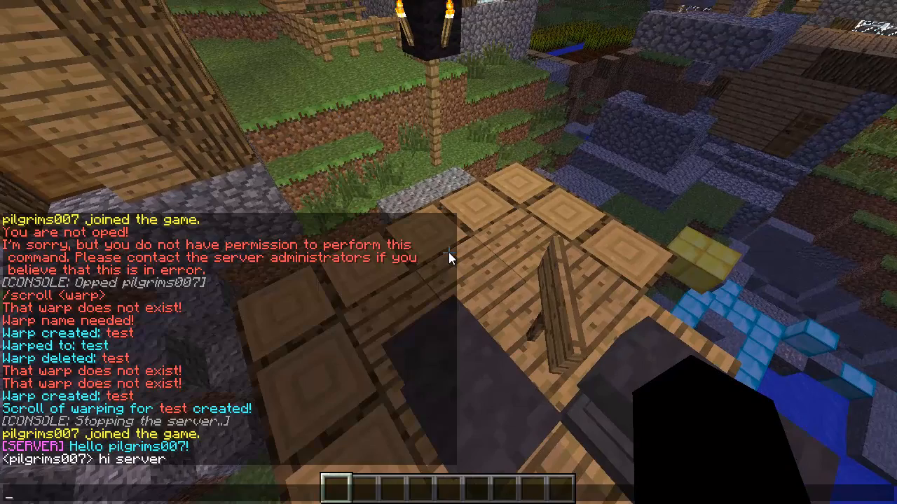
pyautogui.write('goodbye serv')
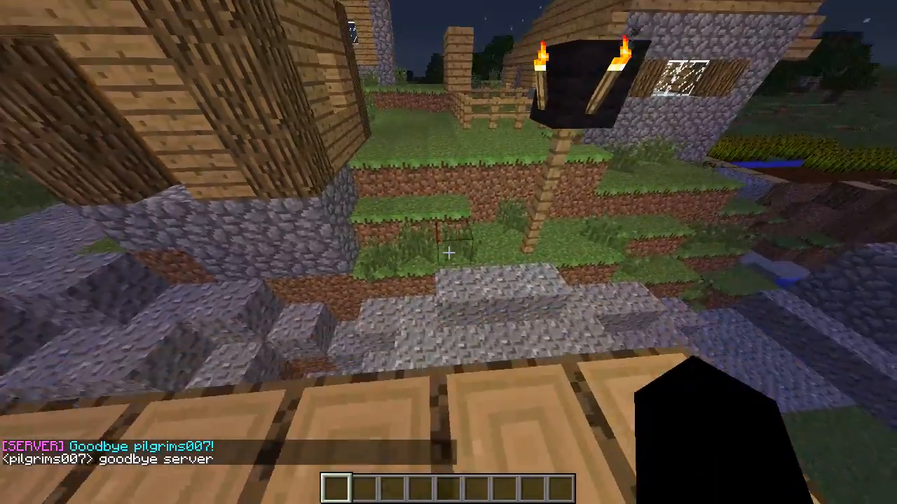
pyautogui.moveTo(448, 253)
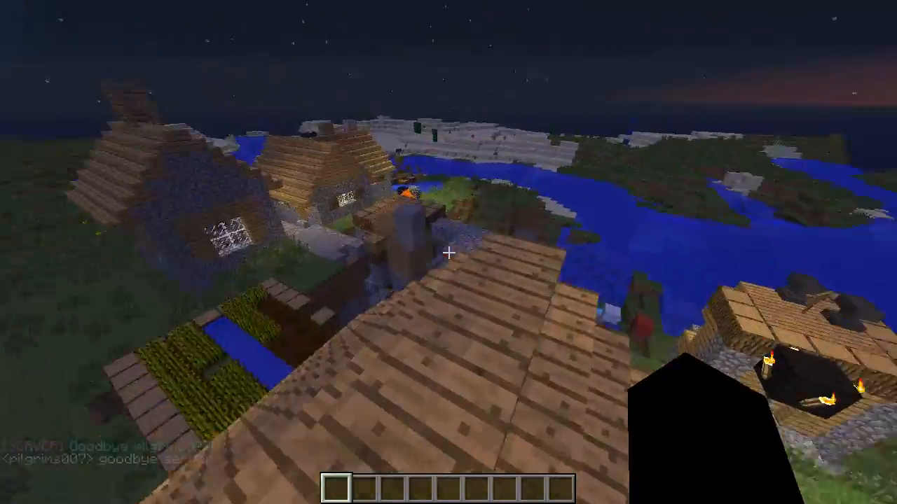
pyautogui.moveTo(448, 253)
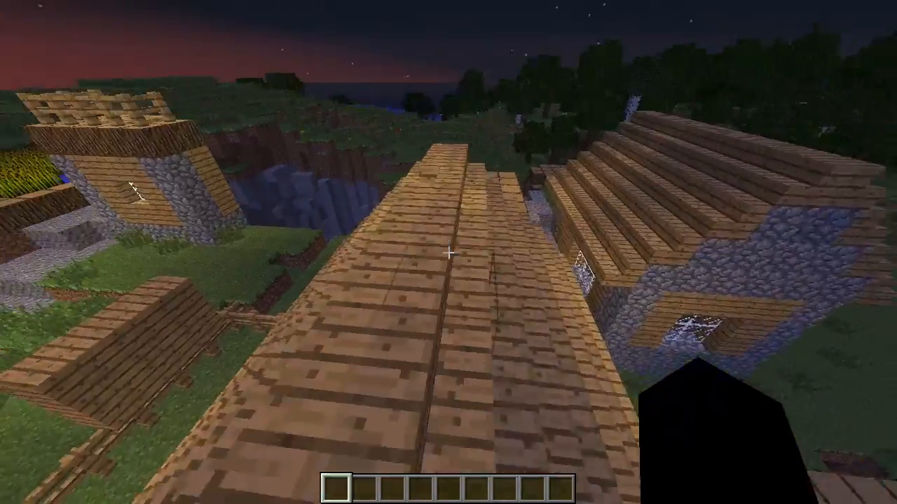
pyautogui.moveTo(448, 252)
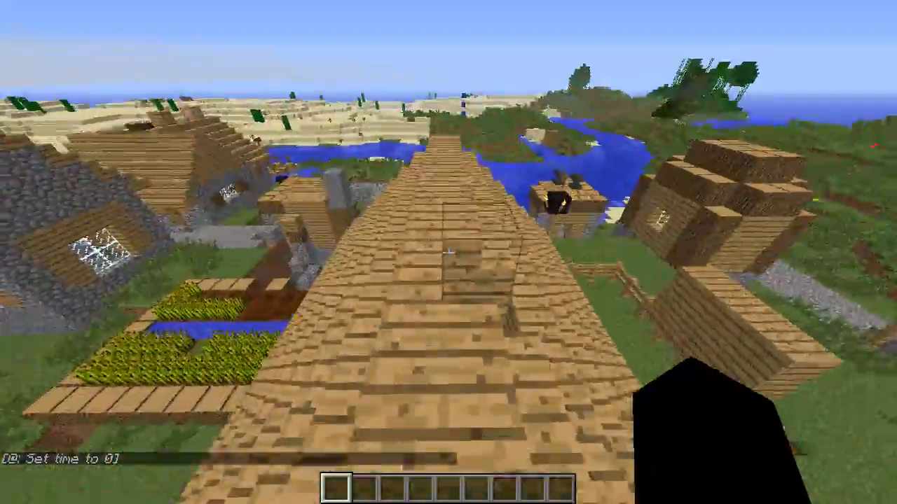
pyautogui.moveTo(448, 252)
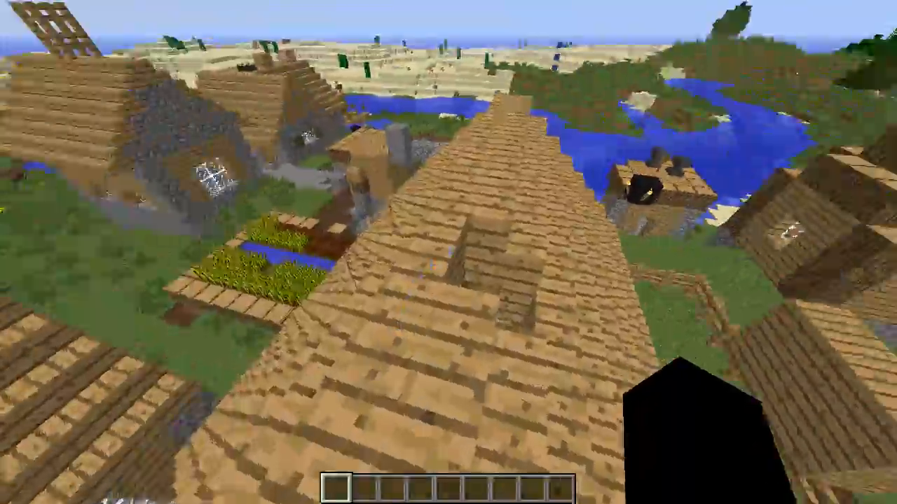
pyautogui.moveTo(448, 253)
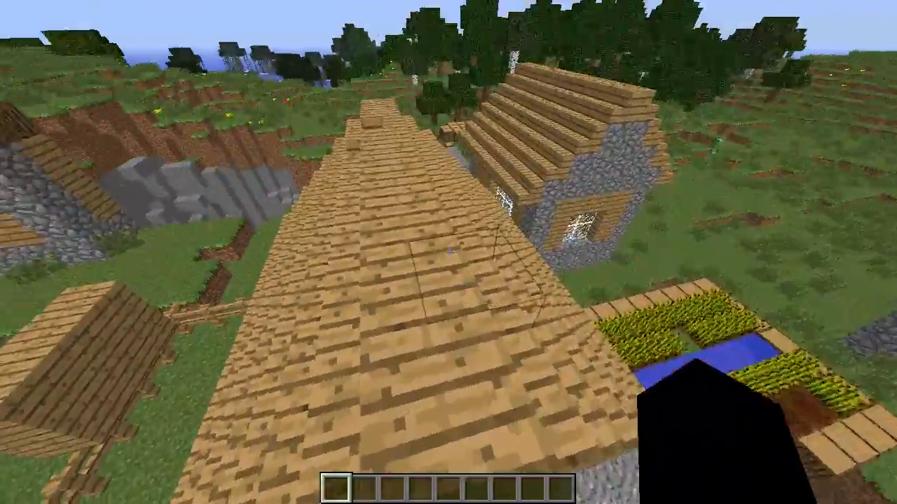
pyautogui.moveTo(449, 252)
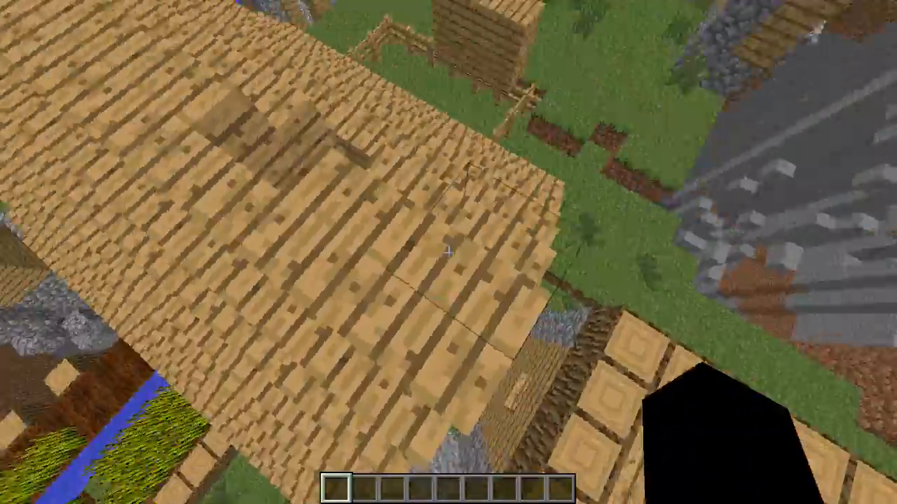
pyautogui.moveTo(448, 252)
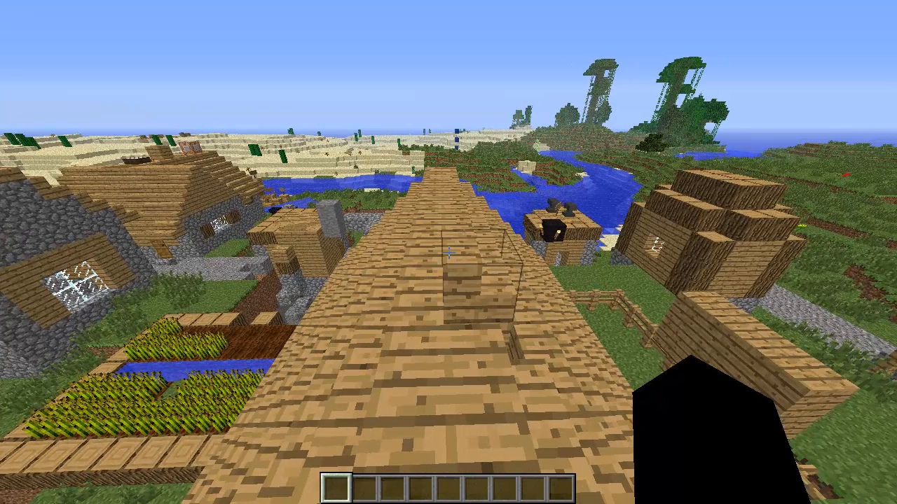